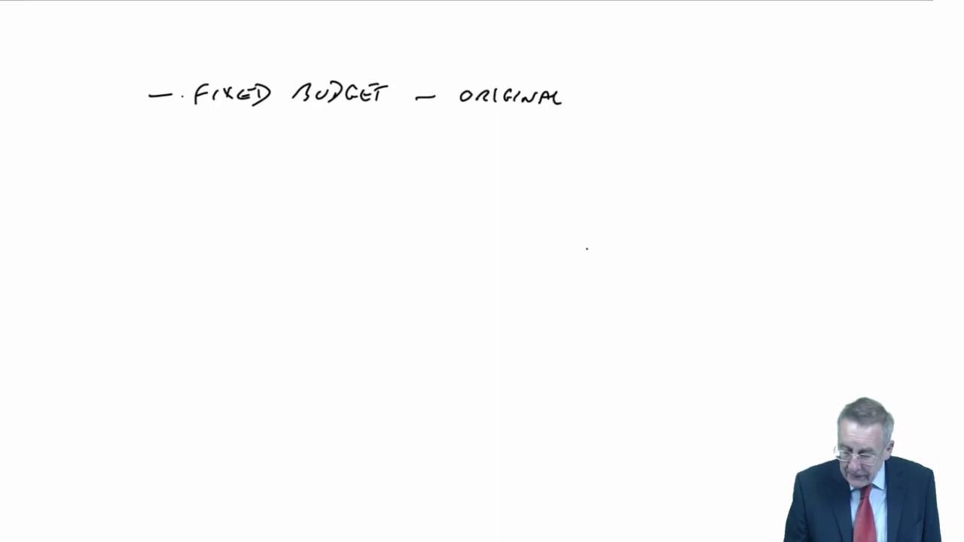
Step: Handwrite 'BUDGET.' after ORIGINAL so the note reads FIXED BUDGET – ORIGINAL BUDGET
text(BUDGET.)
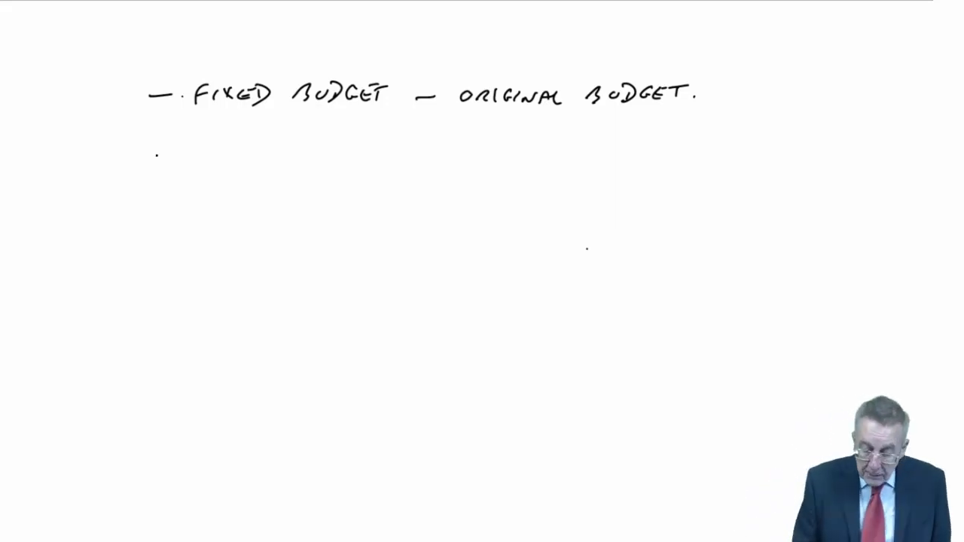
Step: Handwrite '– FLEXED' and '– ROLLING.' as bullets beneath the fixed budget note
text(FCE)
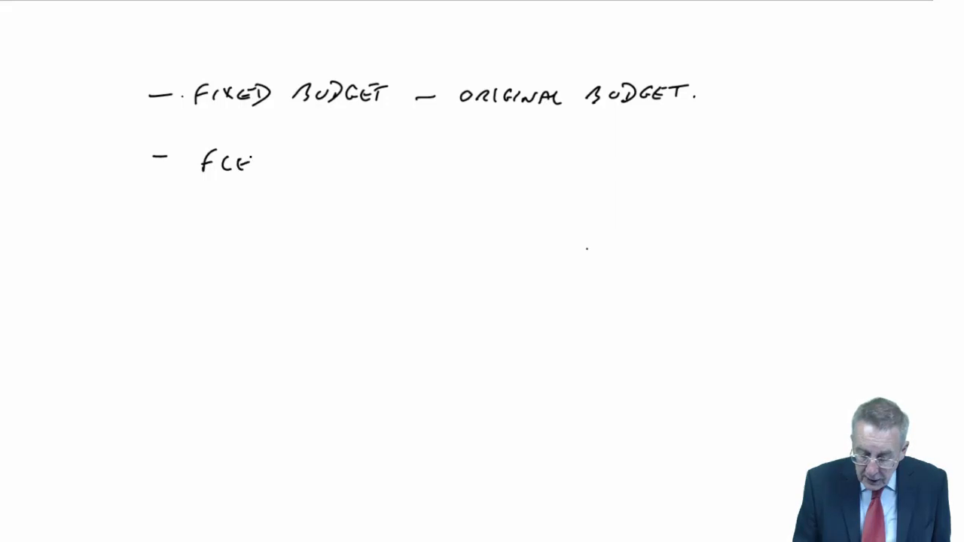
text(FLEXED)
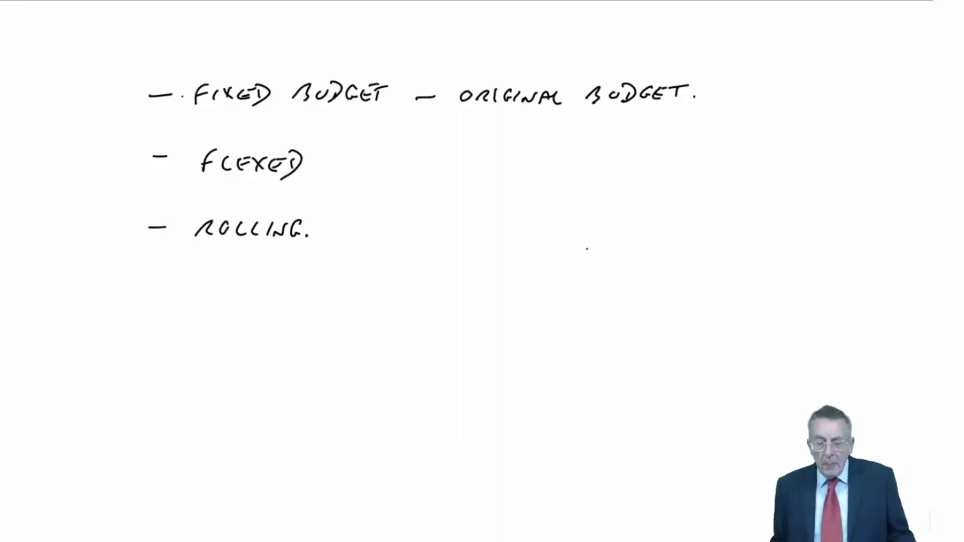
click(311, 263)
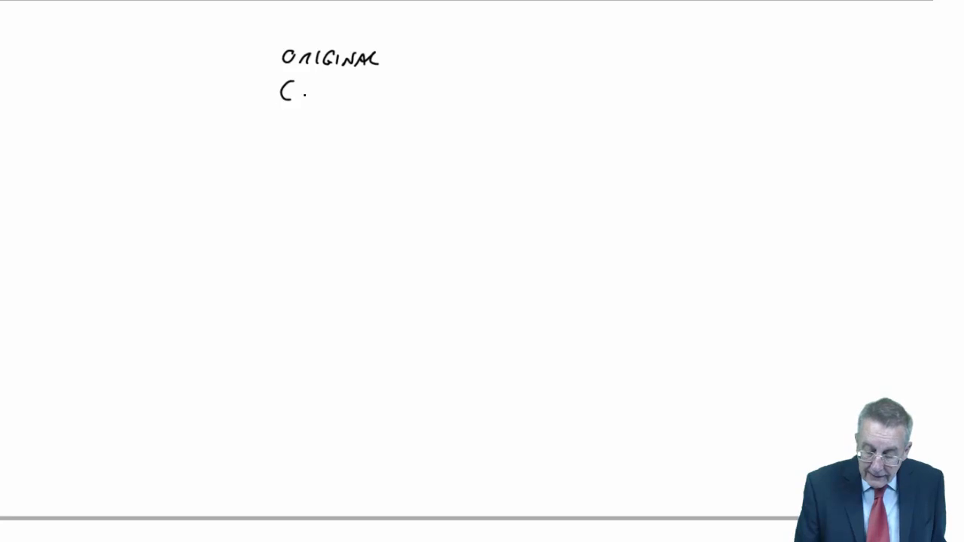
Step: Write an underlined '(FIXED)' beneath ORIGINAL and start the 'SALE' row label
text(FIXED))
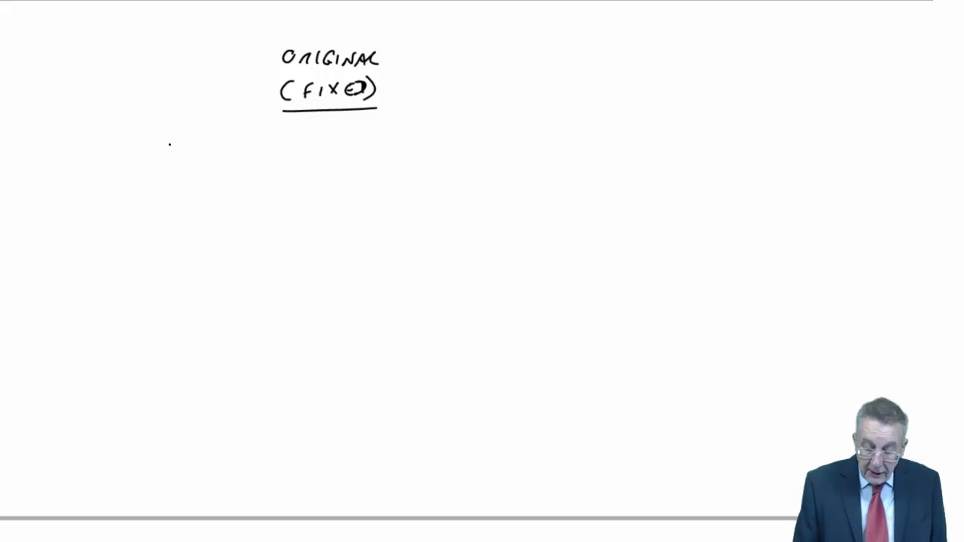
text(SALE)
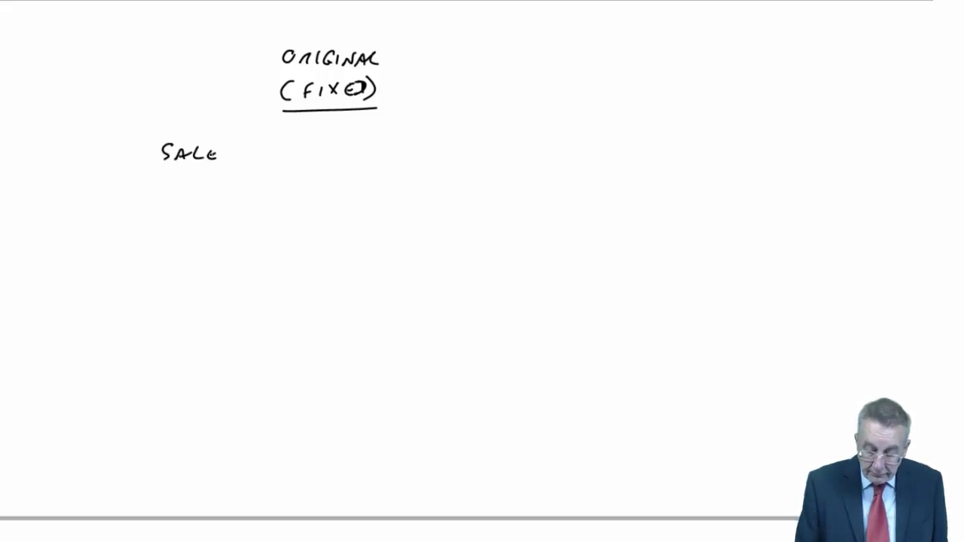
Step: Complete SALES with an underlined 100.000, then add a MATS. row showing 5000
text(S)
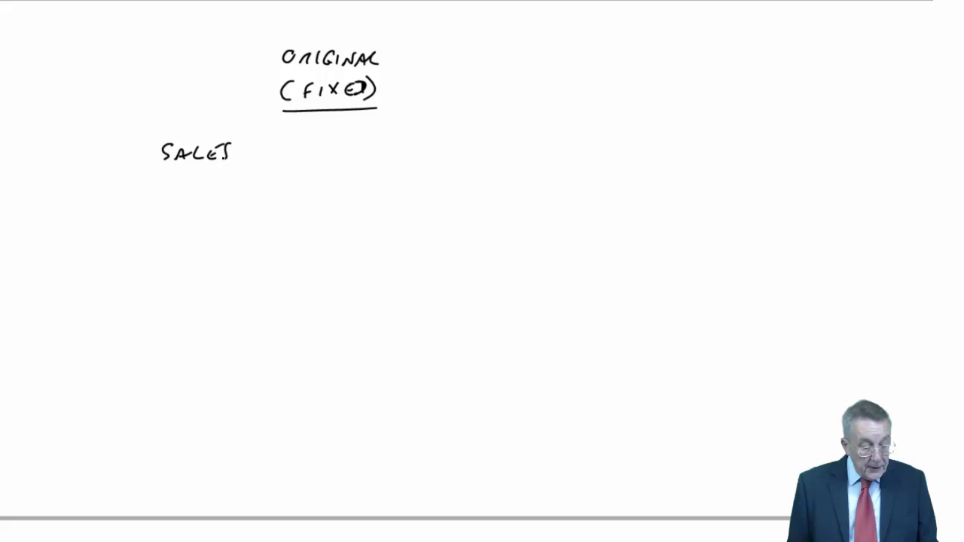
text(100.000)
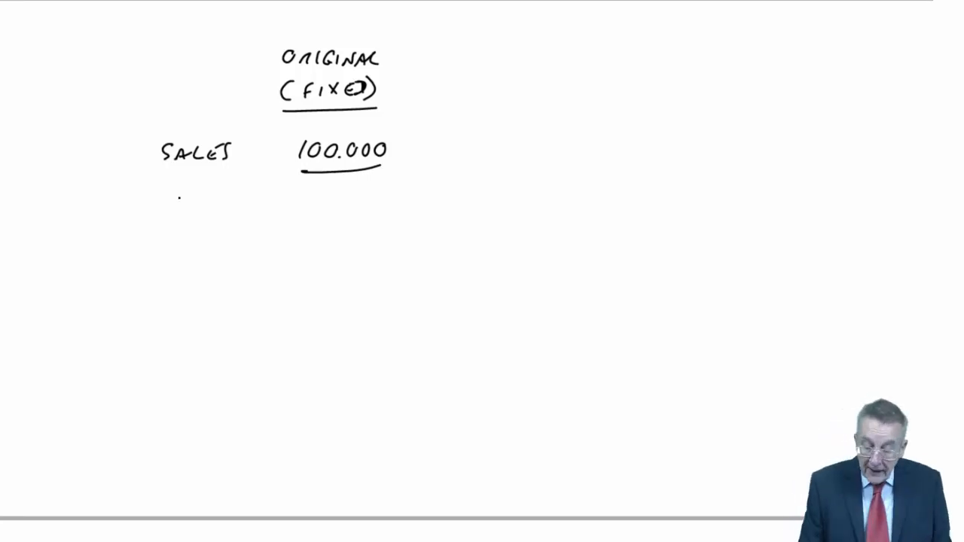
text(MATS.)
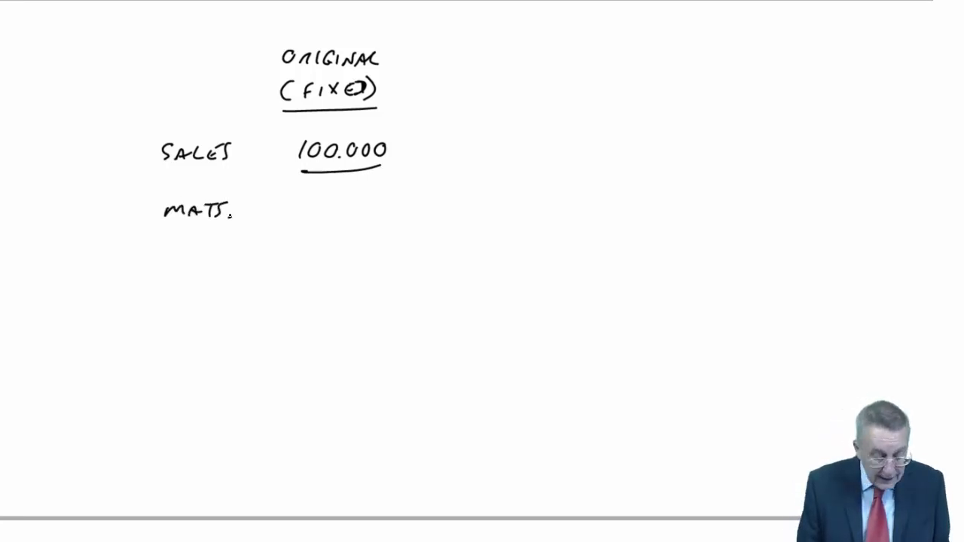
text(5000)
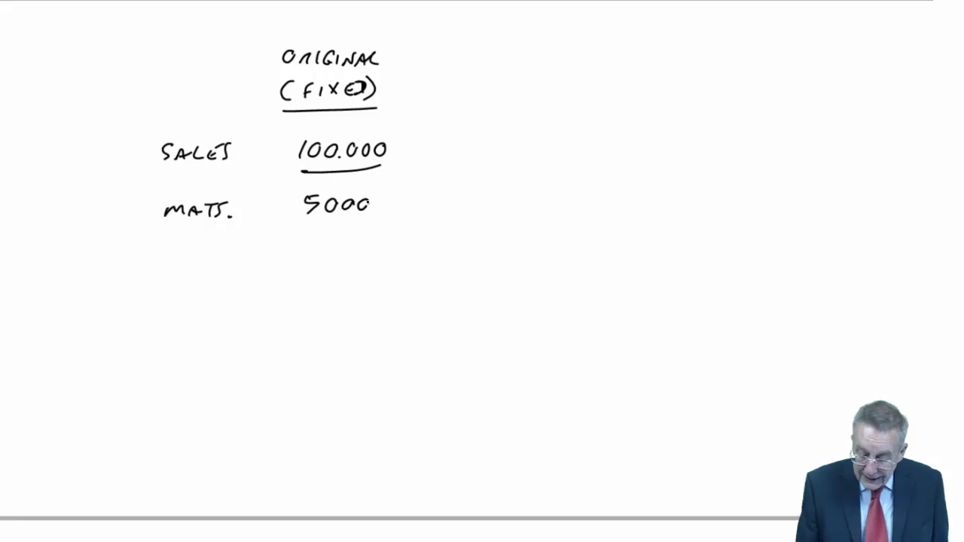